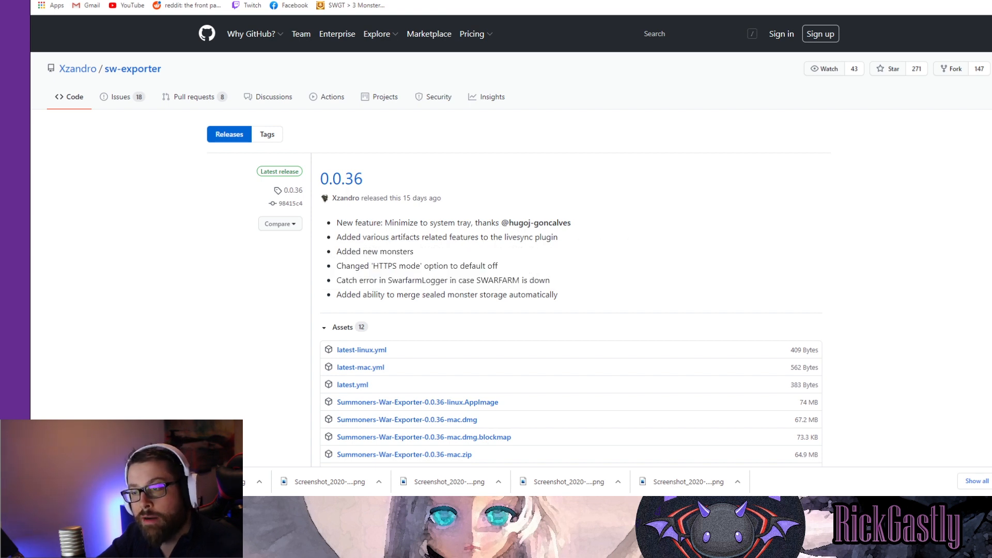
# Bring up the SWEX Web welcome page showing hostname proxy.swop.one and port 3003.
pyautogui.scroll(-3)
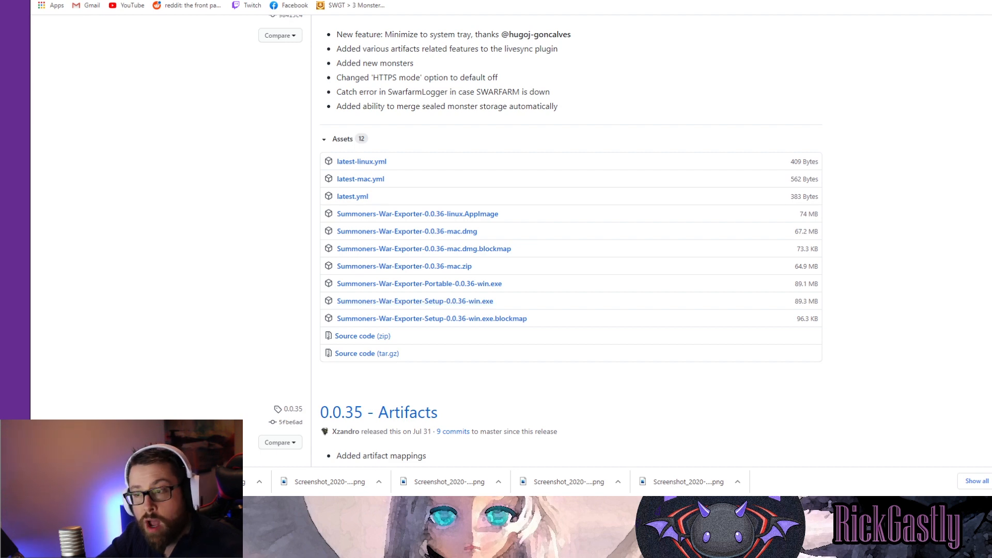
pyautogui.moveTo(415, 301)
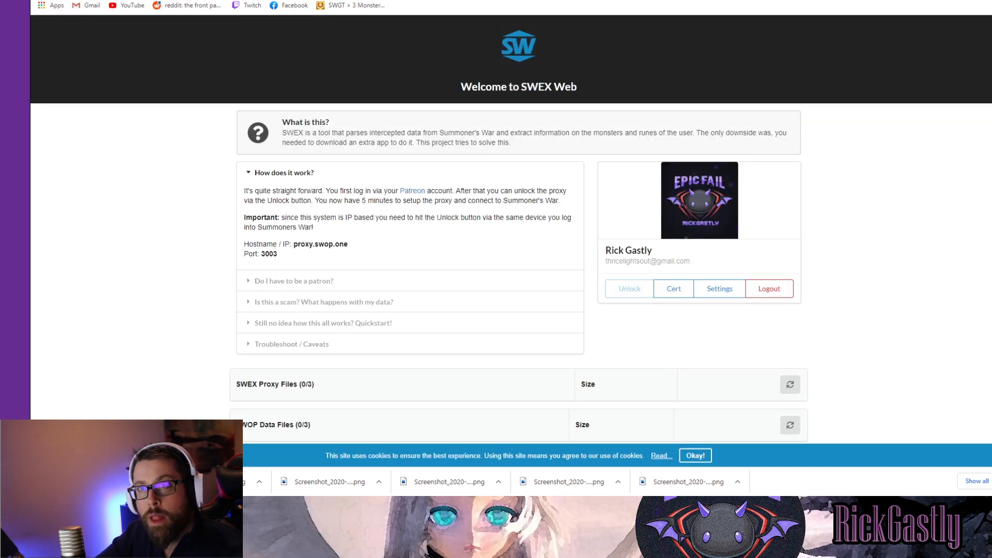
pyautogui.moveTo(430, 249)
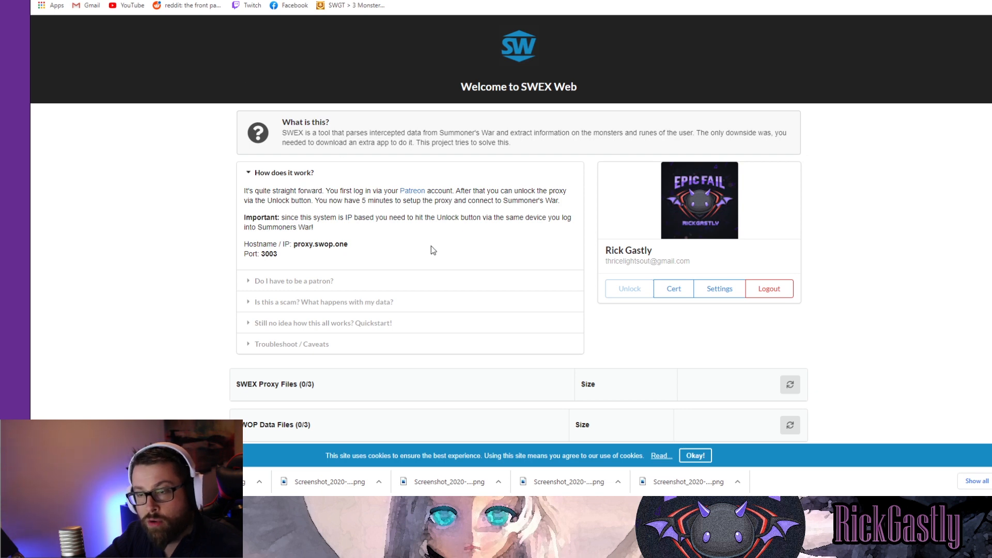
pyautogui.moveTo(425, 254)
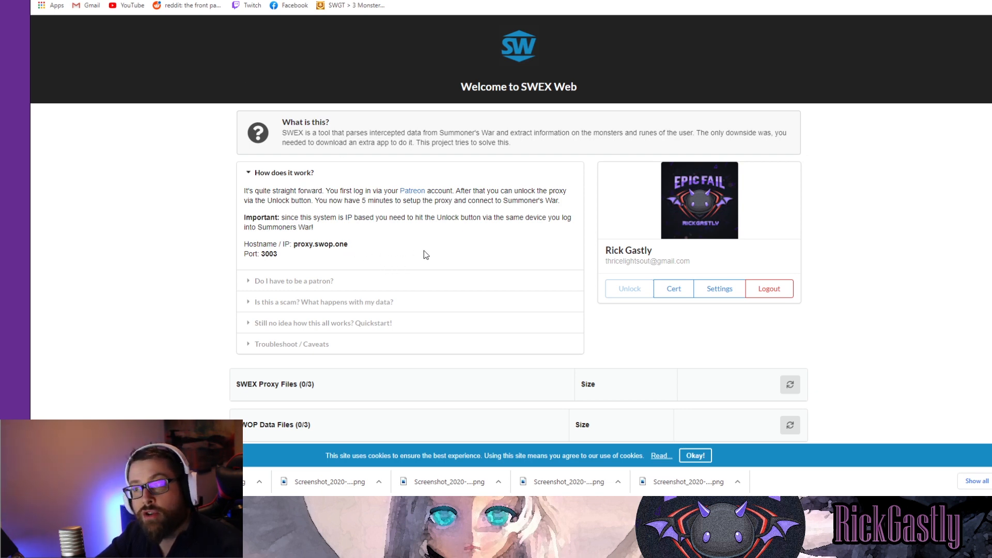
pyautogui.click(629, 289)
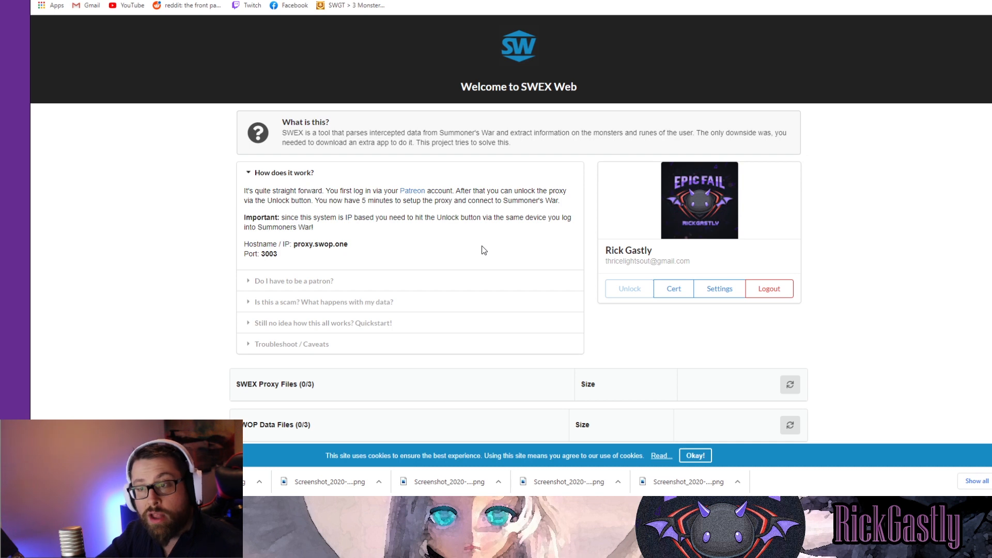
pyautogui.moveTo(683, 316)
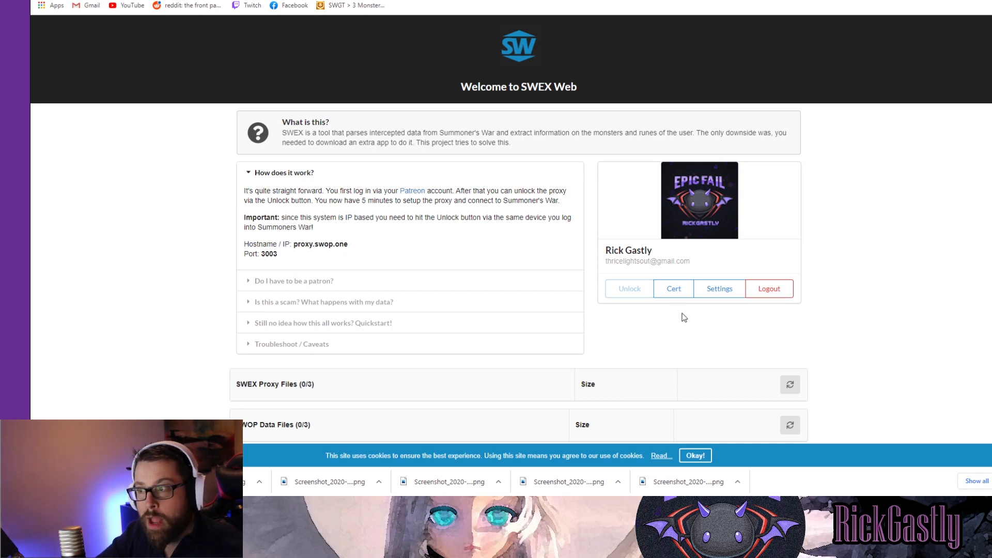
pyautogui.click(628, 288)
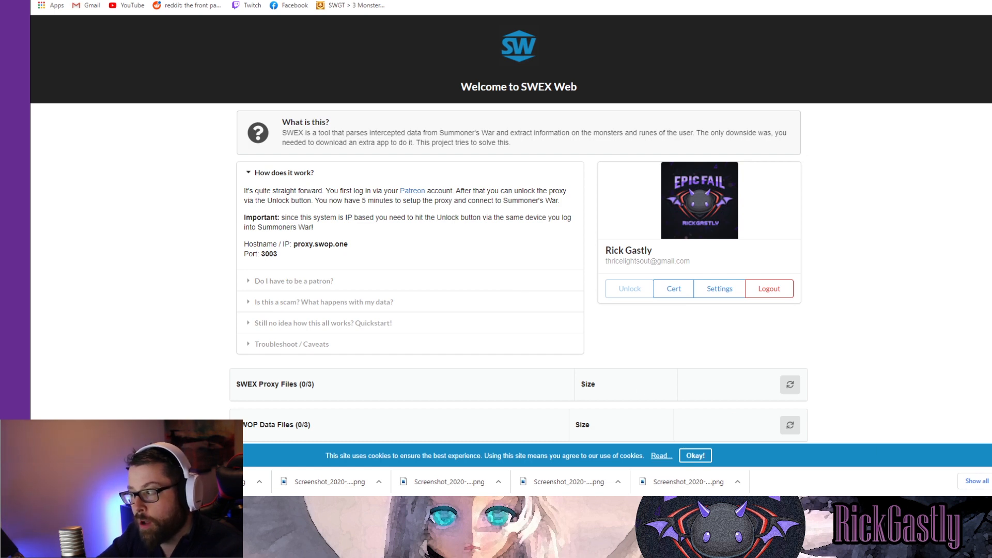
pyautogui.moveTo(474, 267)
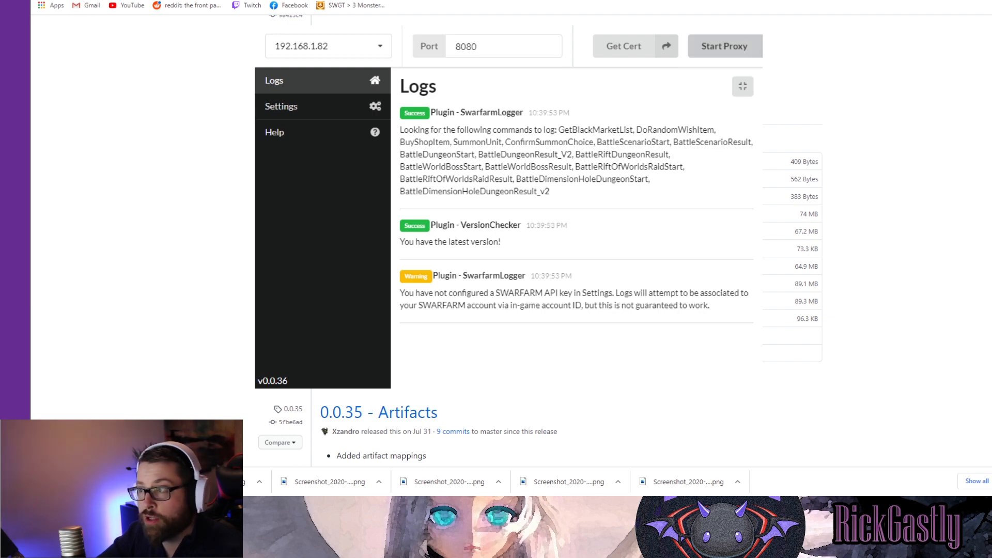
# Start the proxy on port 8080 and copy the certificate out as ca.pem.
pyautogui.click(724, 45)
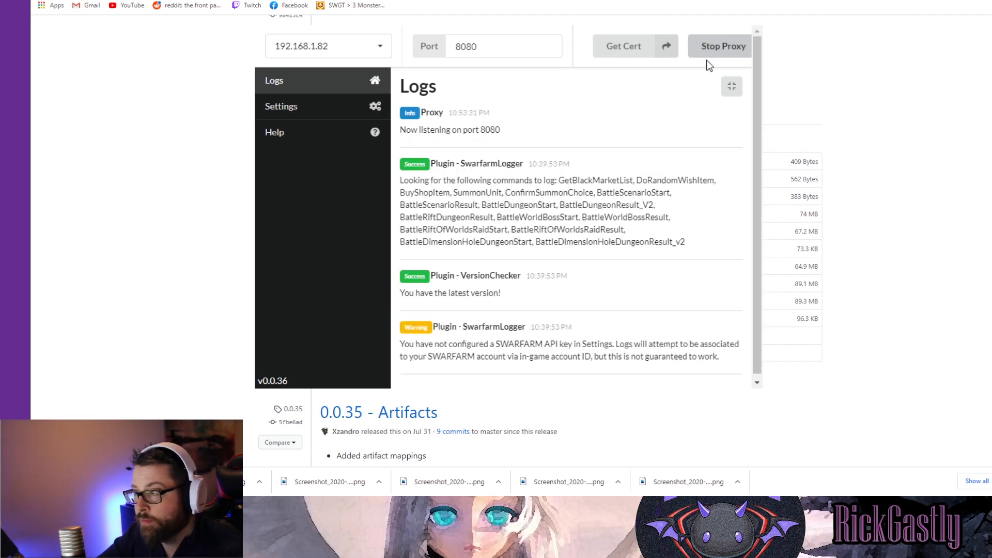
pyautogui.moveTo(475, 141)
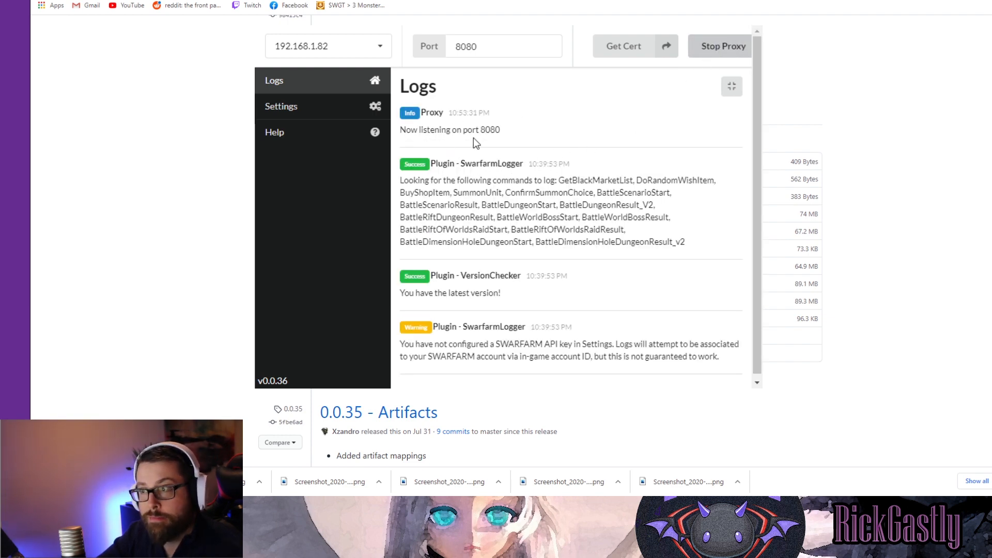
pyautogui.moveTo(568, 107)
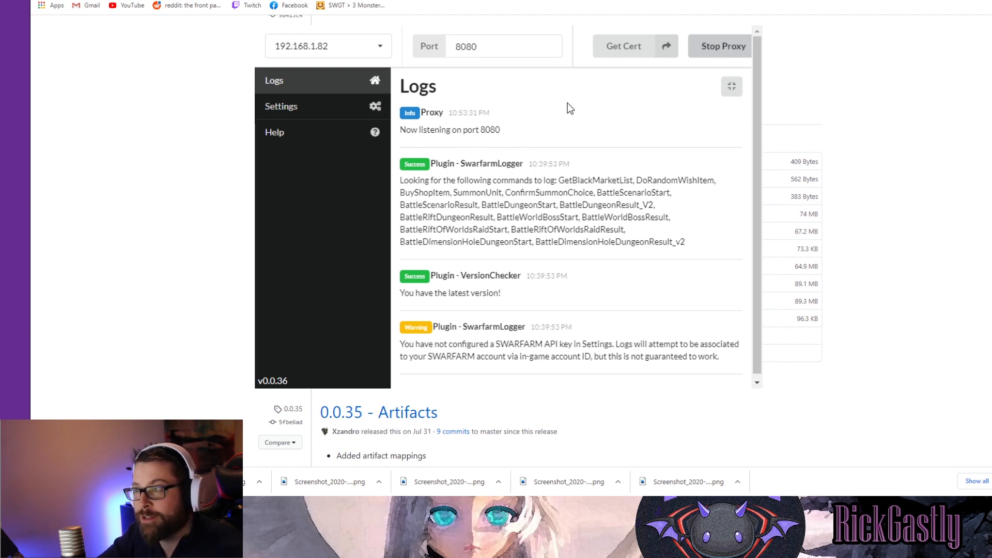
pyautogui.click(623, 45)
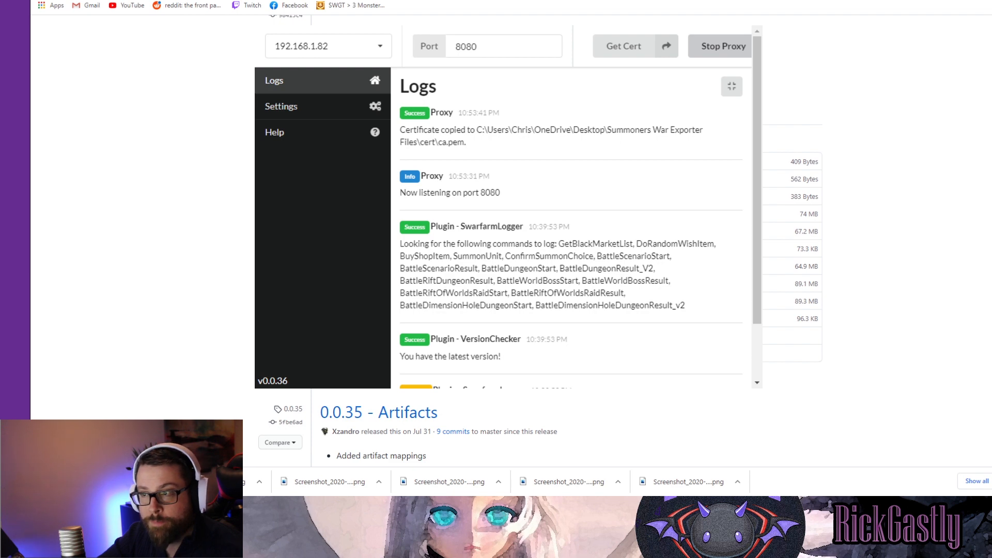
pyautogui.click(623, 46)
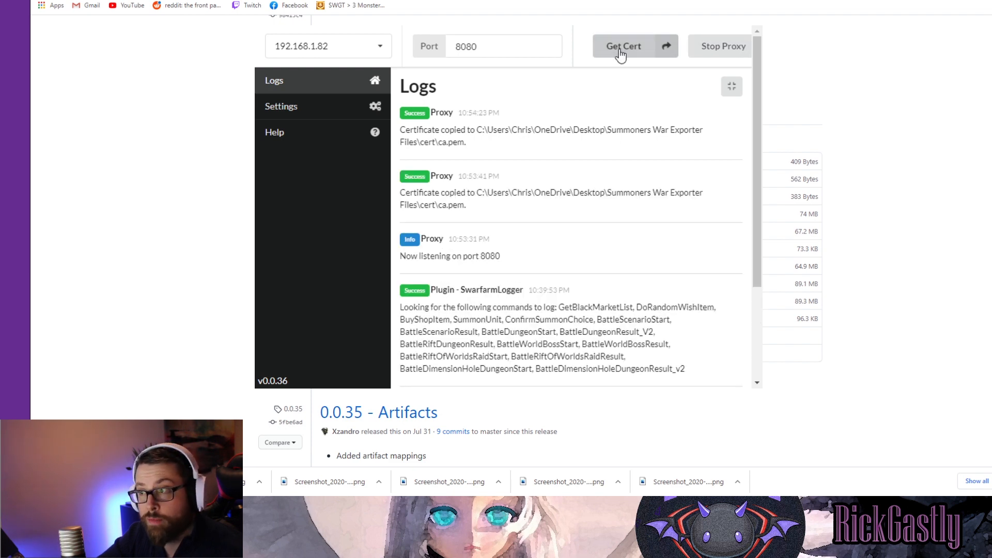
pyautogui.moveTo(448, 171)
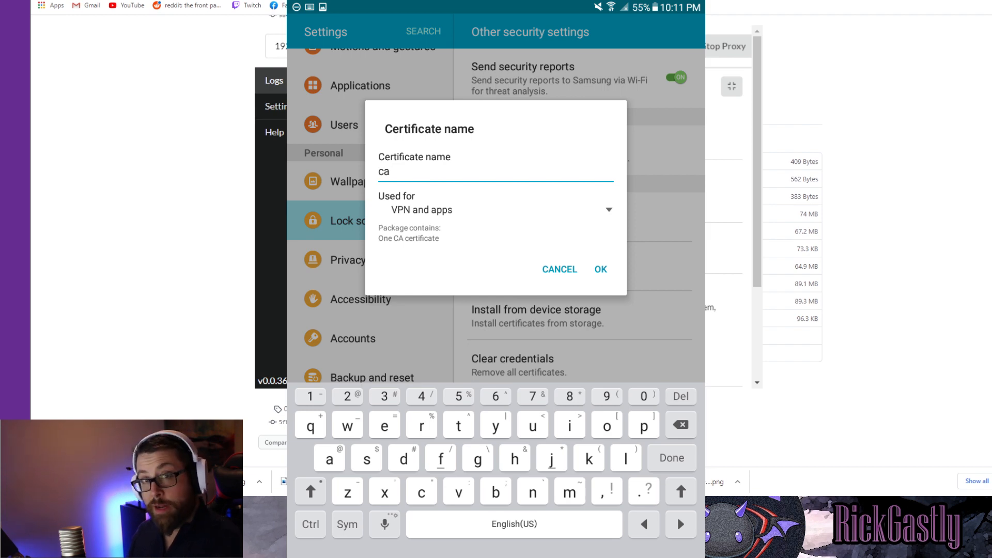
# Install the exporter certificate on the tablet as 'ca' for VPN and apps.
pyautogui.click(600, 268)
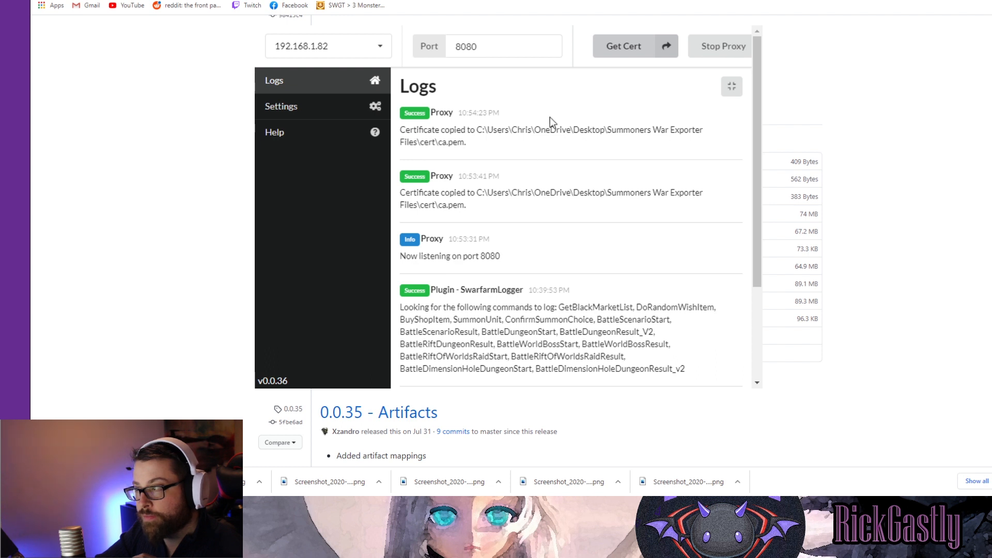
pyautogui.moveTo(471, 212)
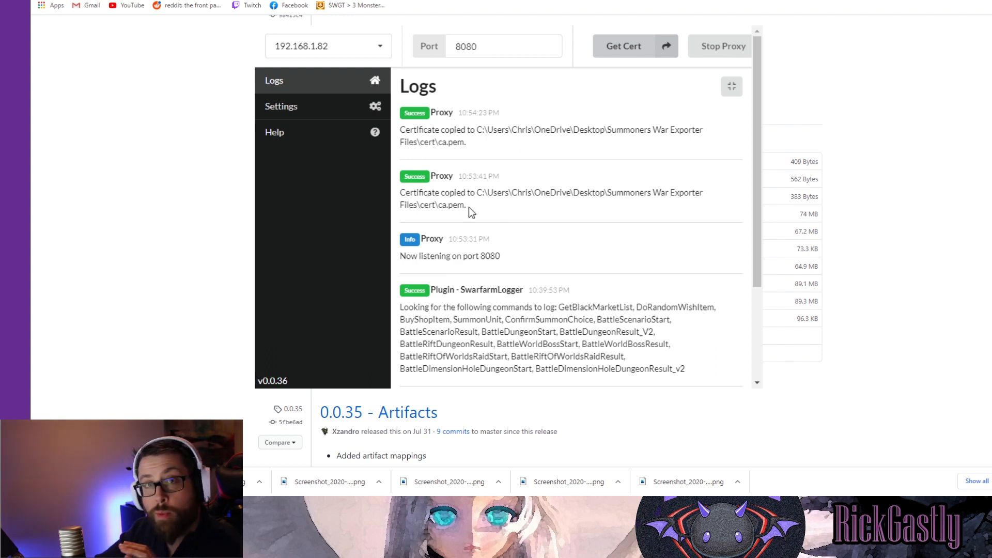
pyautogui.moveTo(476, 76)
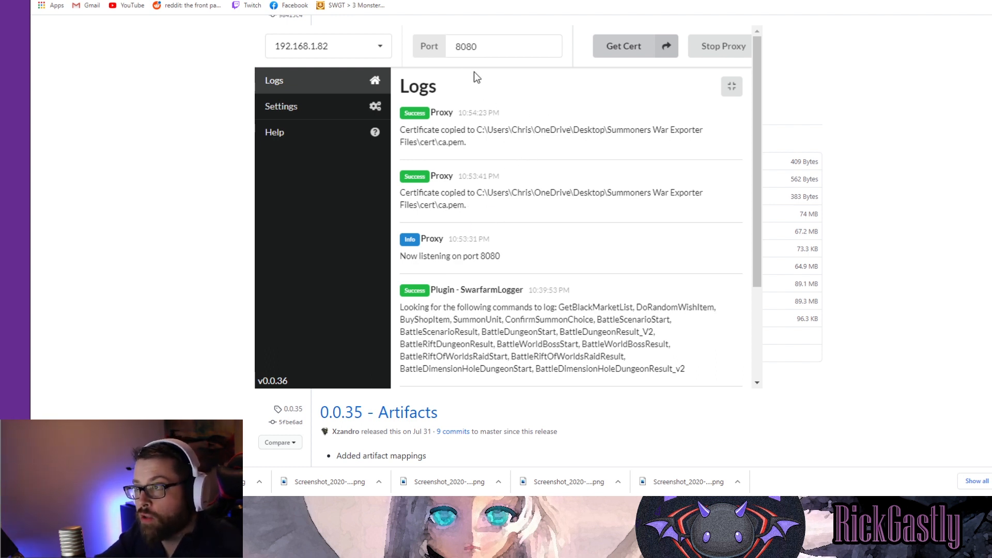
pyautogui.moveTo(327, 45)
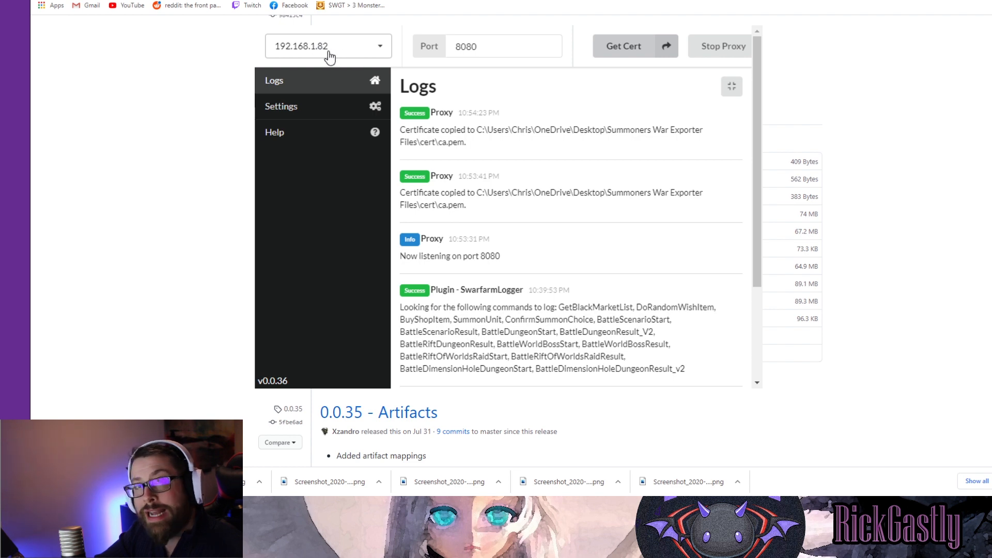
pyautogui.moveTo(493, 169)
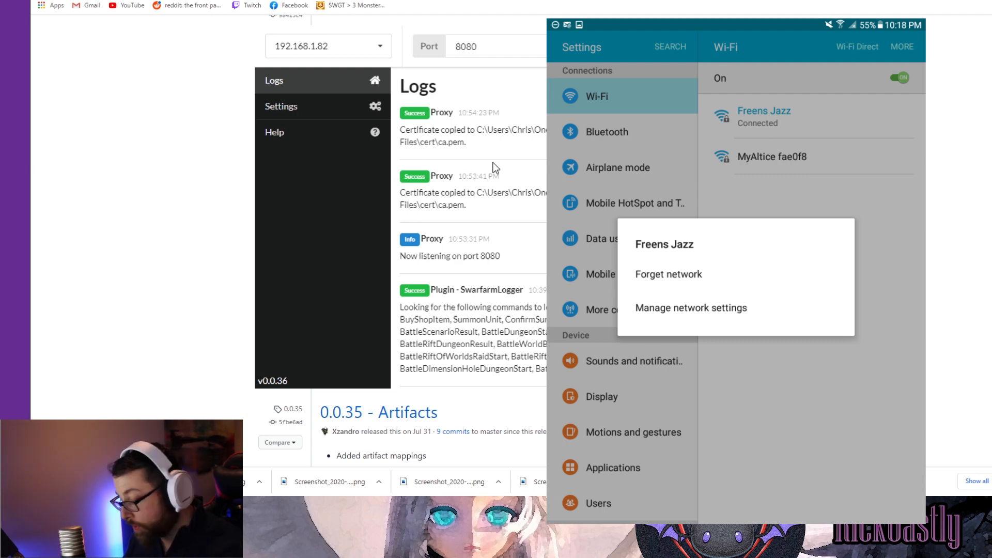
# Set the Freens Jazz network's proxy to Manual under advanced options.
pyautogui.click(691, 308)
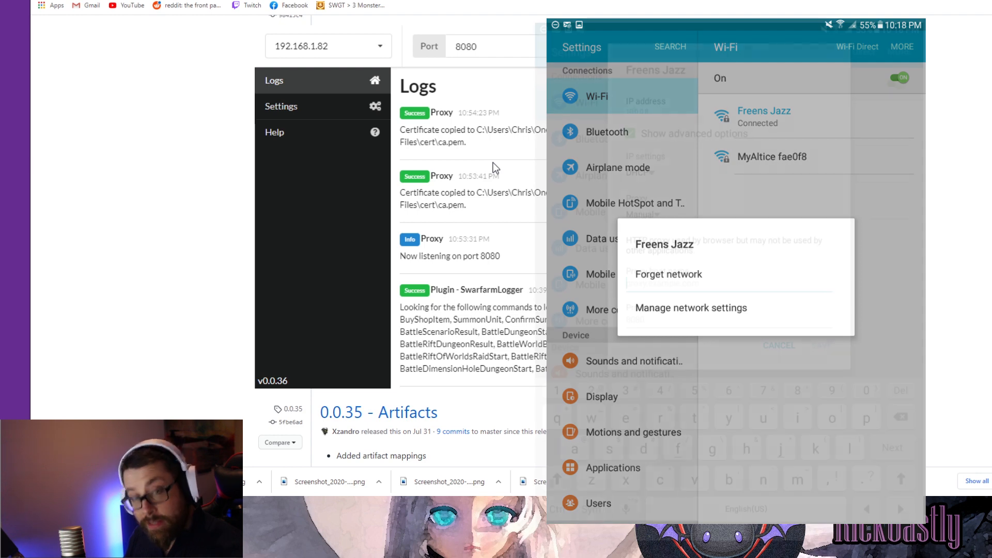
pyautogui.click(690, 308)
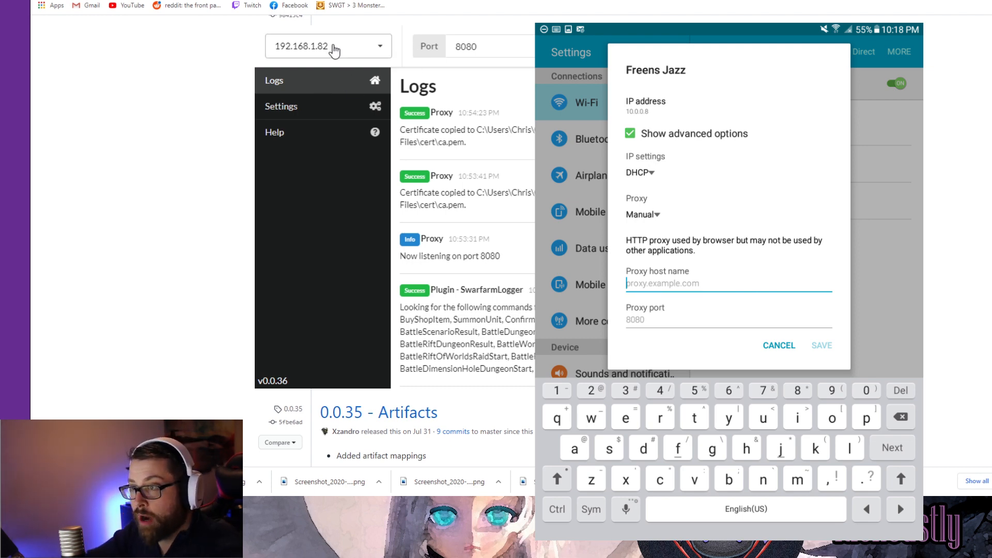
pyautogui.moveTo(327, 56)
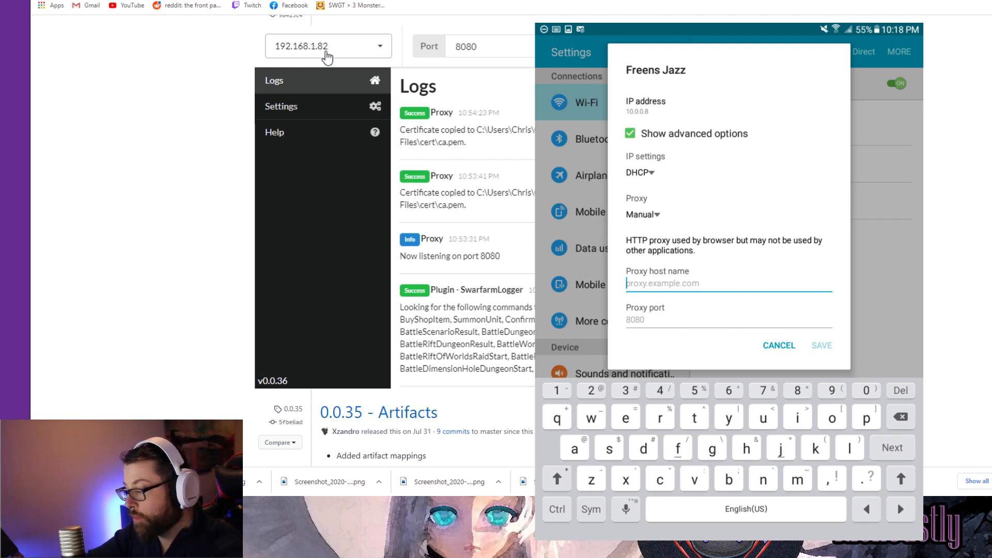
pyautogui.moveTo(328, 49)
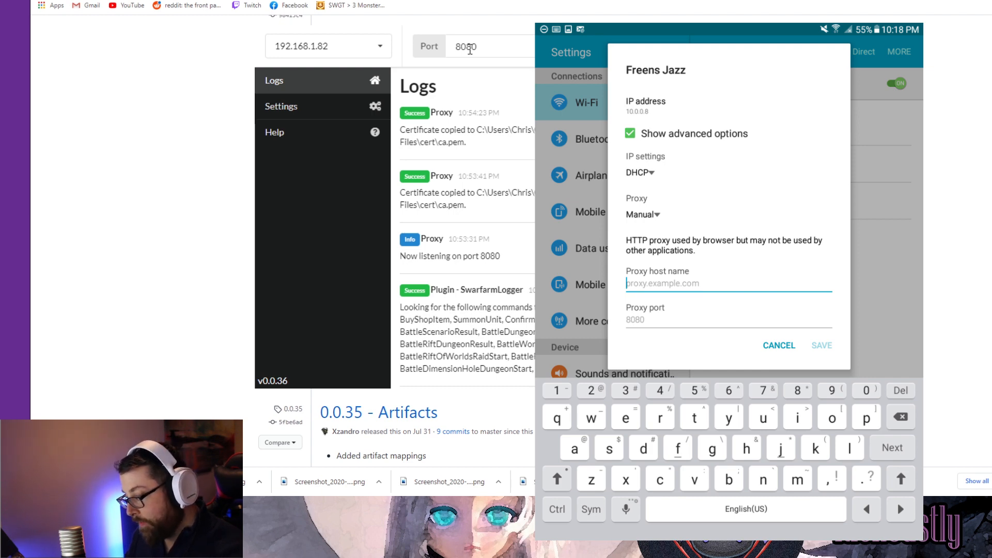
pyautogui.click(778, 346)
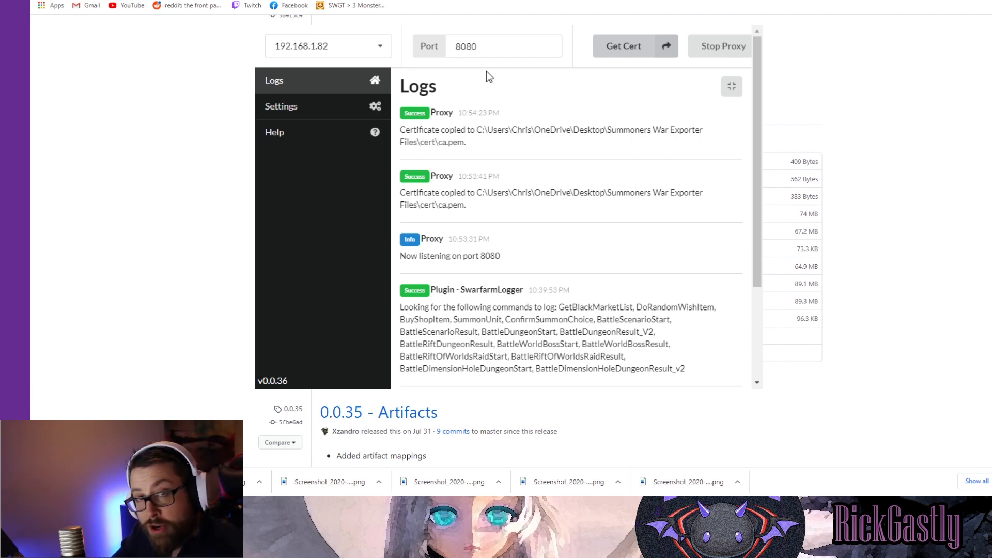
# Scroll the exporter's Logs page to check for the ProfileExport JSON entry.
pyautogui.scroll(-3)
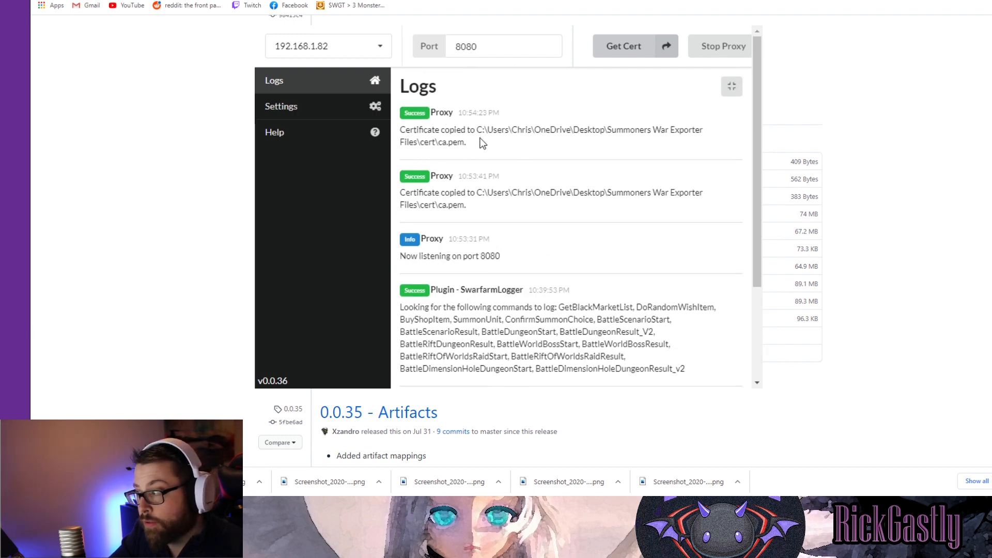
pyautogui.moveTo(480, 125)
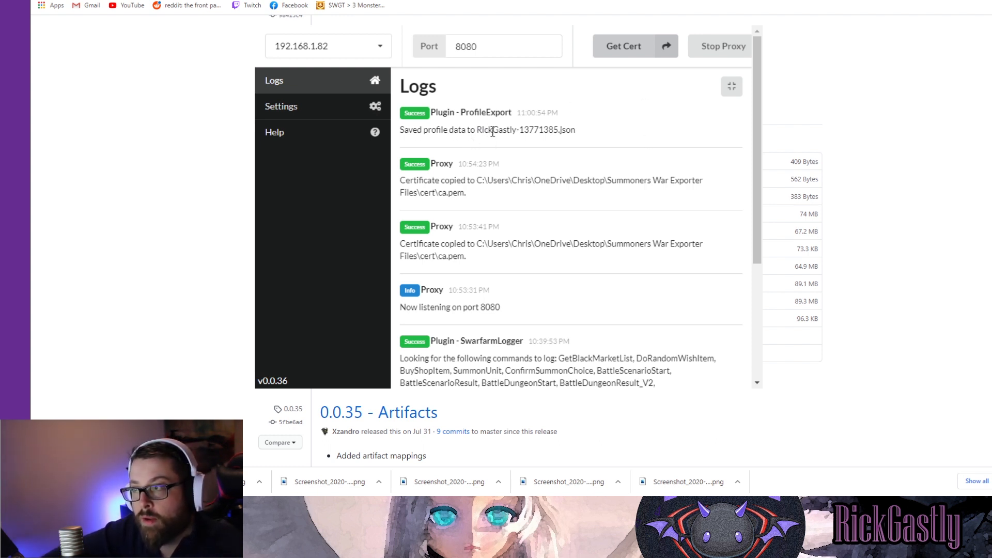
pyautogui.moveTo(538, 166)
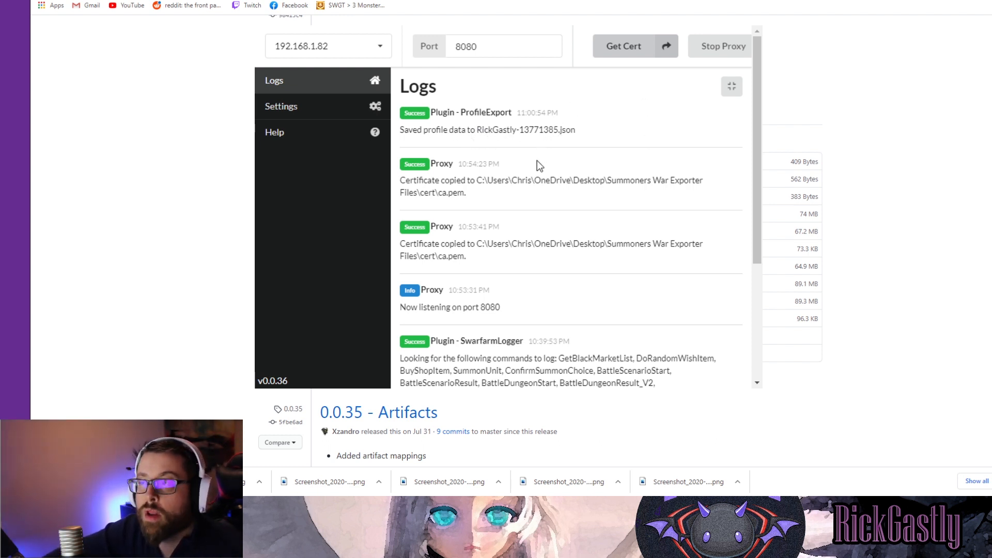